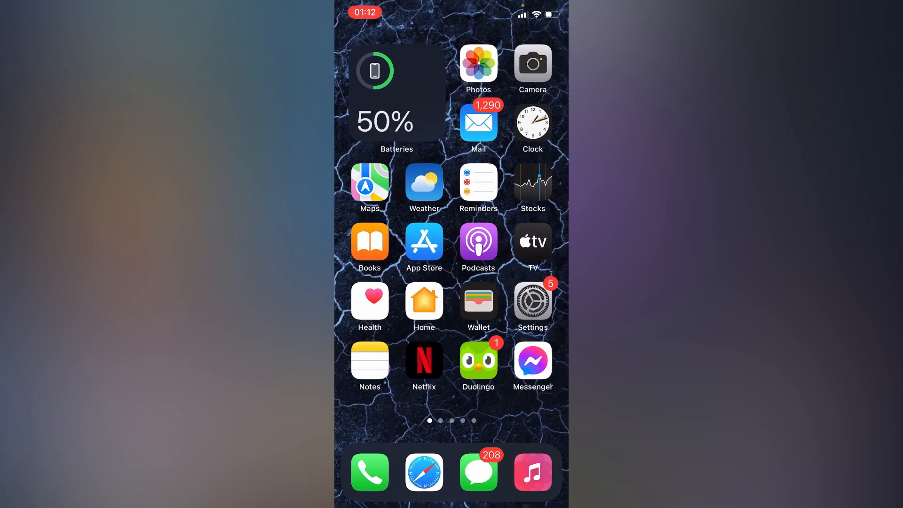
Launch Settings from the home screen and scroll to the built-in apps section containing Messages
{"action": "left_click", "coordinate": [531, 301]}
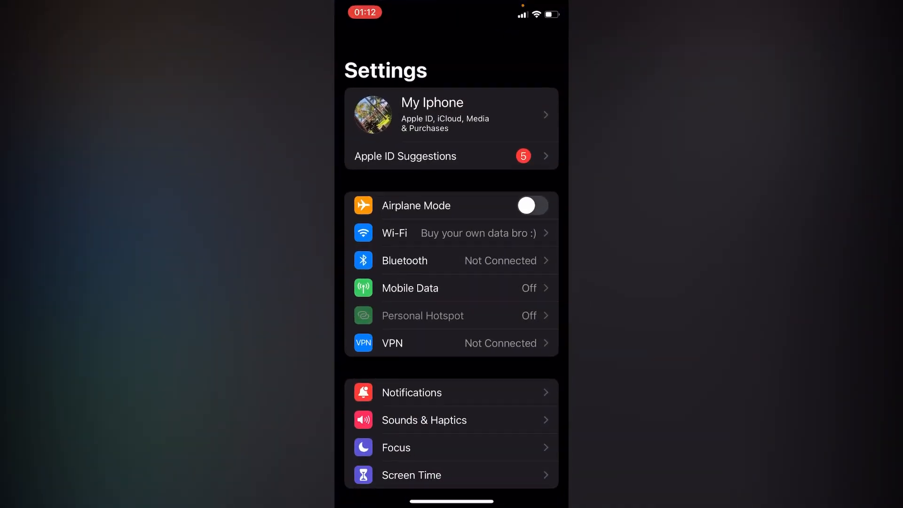
{"action": "scroll", "scroll_direction": "down", "scroll_amount": 3}
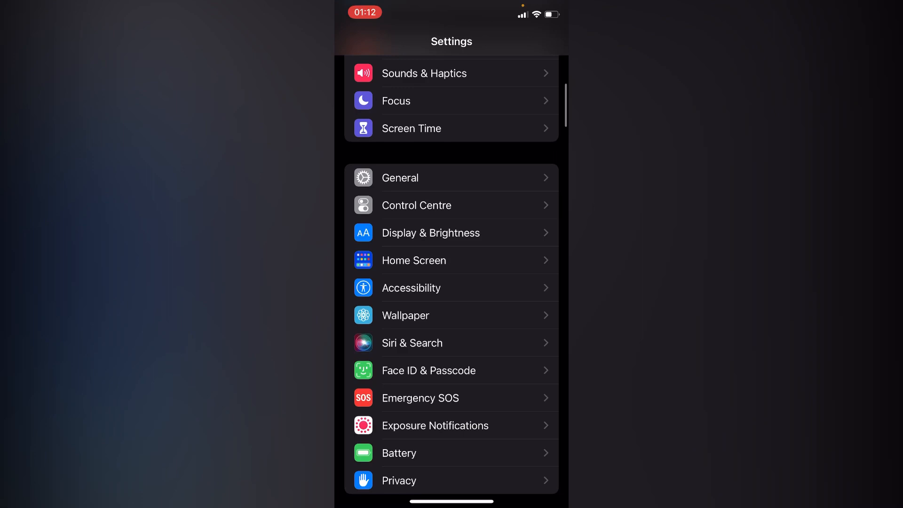
{"action": "scroll", "scroll_direction": "down", "scroll_amount": 3}
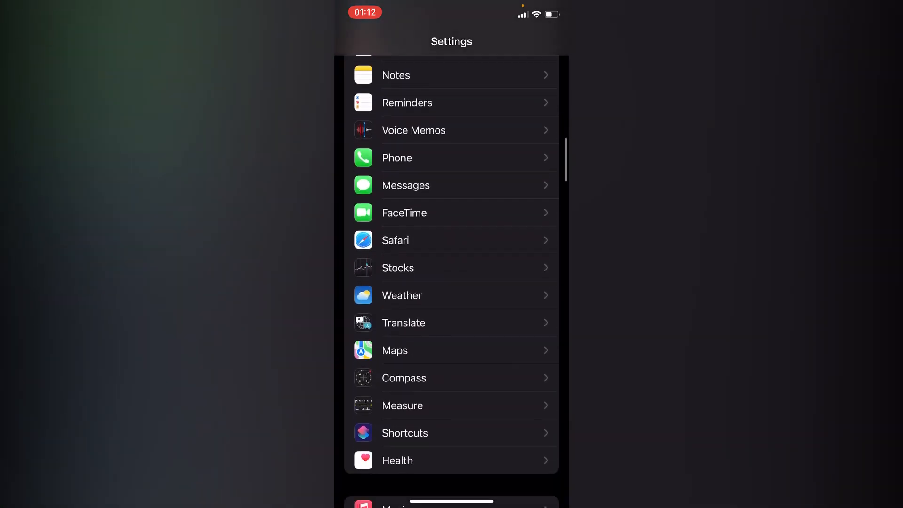
{"action": "scroll", "scroll_direction": "down", "scroll_amount": 3}
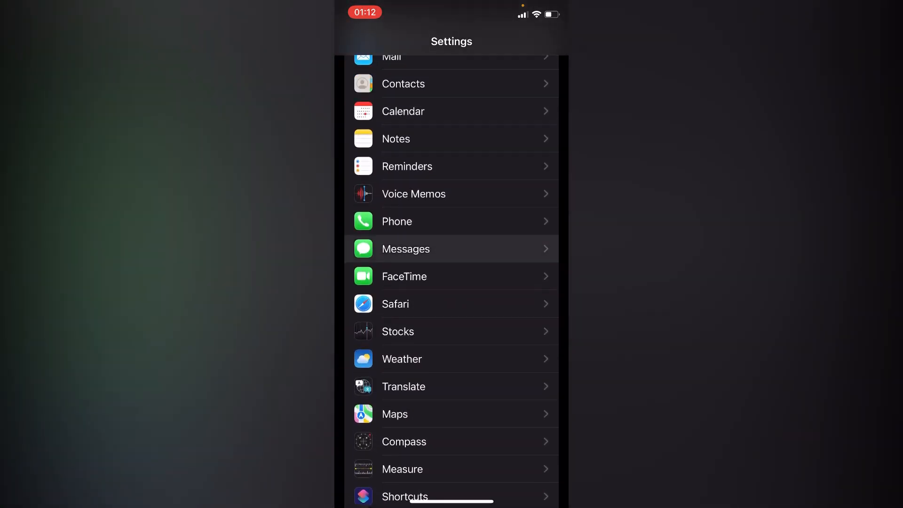
Go into Messages settings and scroll to the SMS/MMS section with Blocked Contacts
{"action": "left_click", "coordinate": [405, 249]}
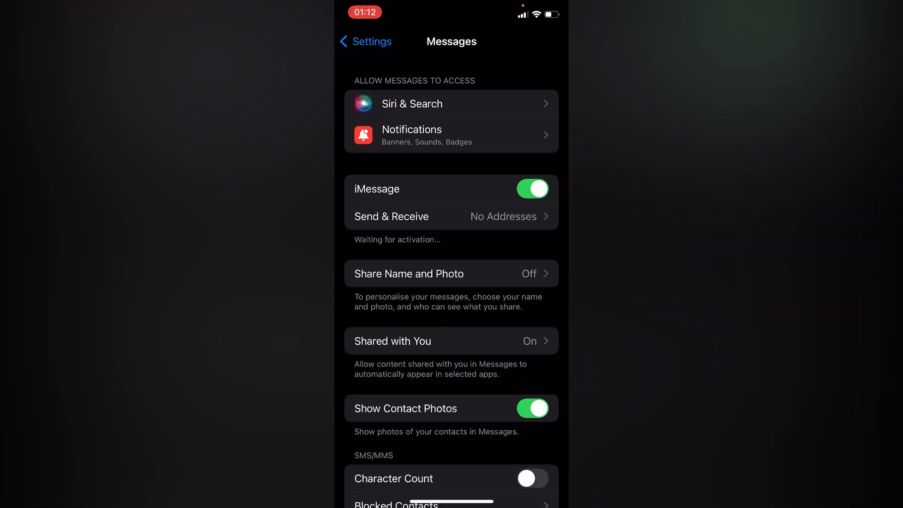
{"action": "scroll", "scroll_direction": "down", "scroll_amount": 3}
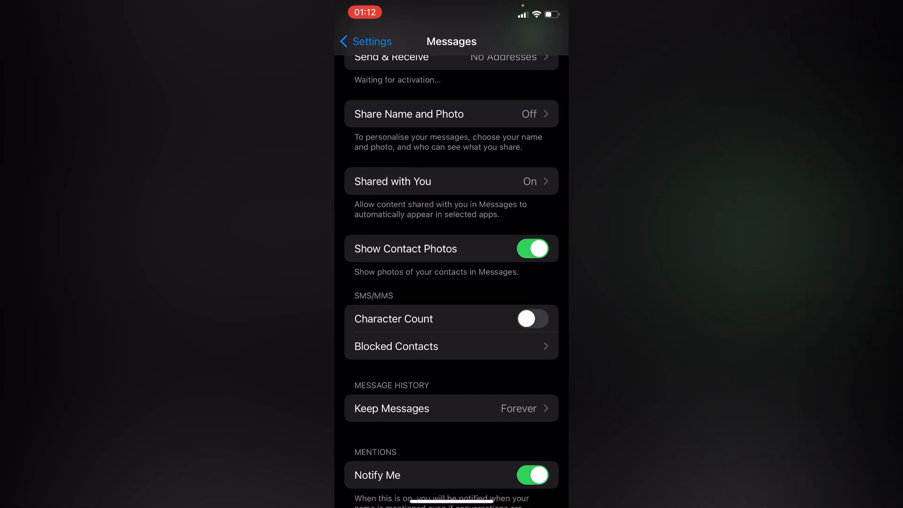
{"action": "left_click", "coordinate": [396, 346]}
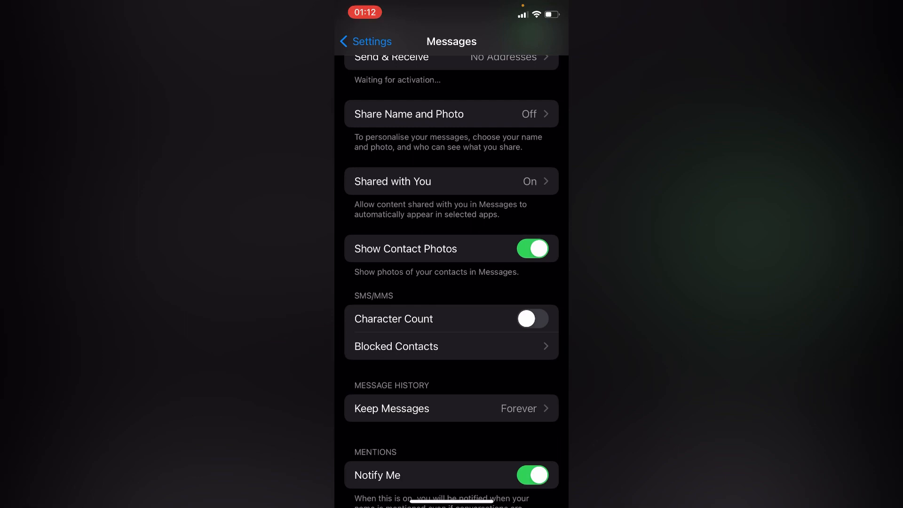
{"action": "left_click", "coordinate": [397, 346]}
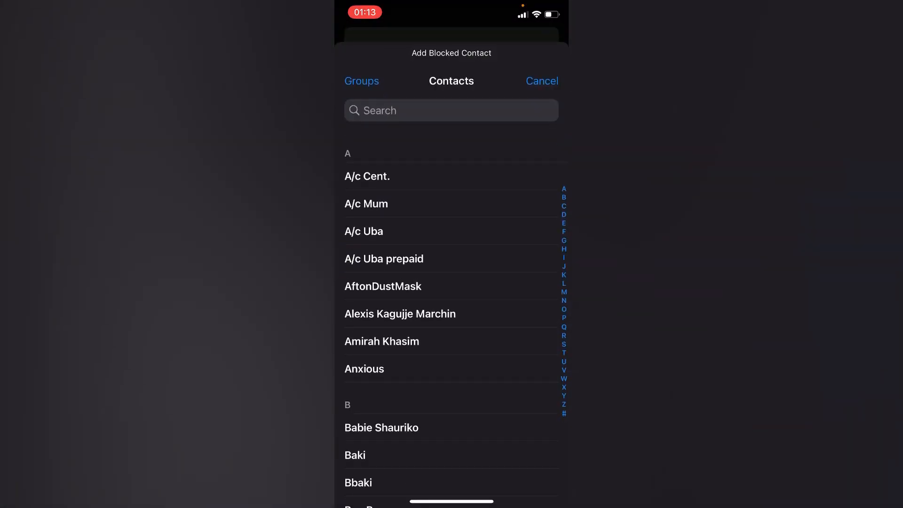
{"action": "scroll", "scroll_direction": "down", "scroll_amount": 3}
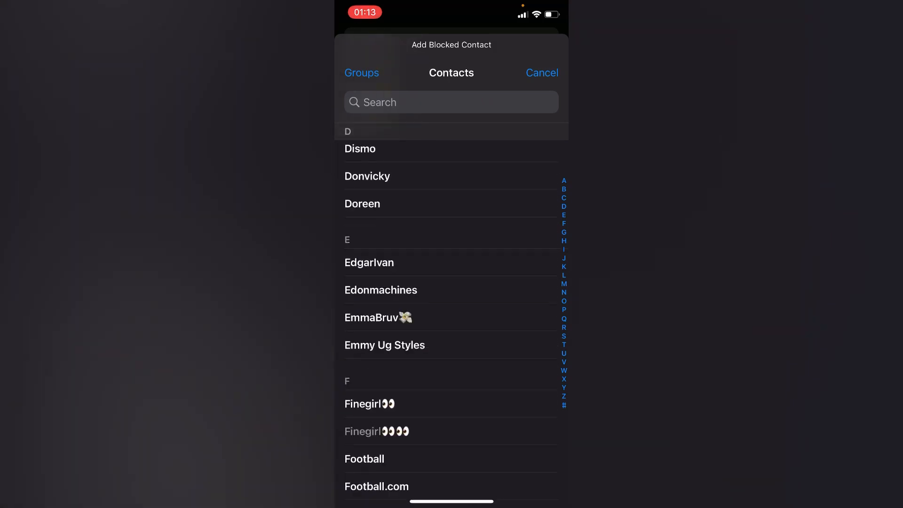